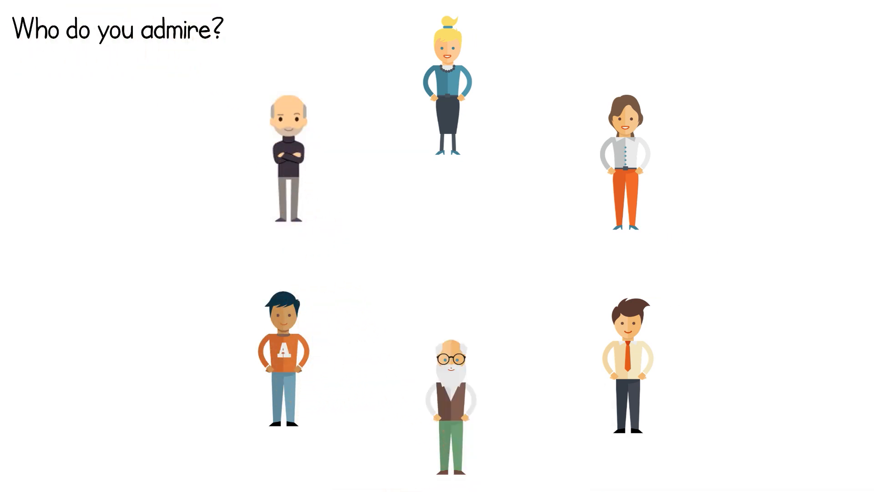
type("Family member")
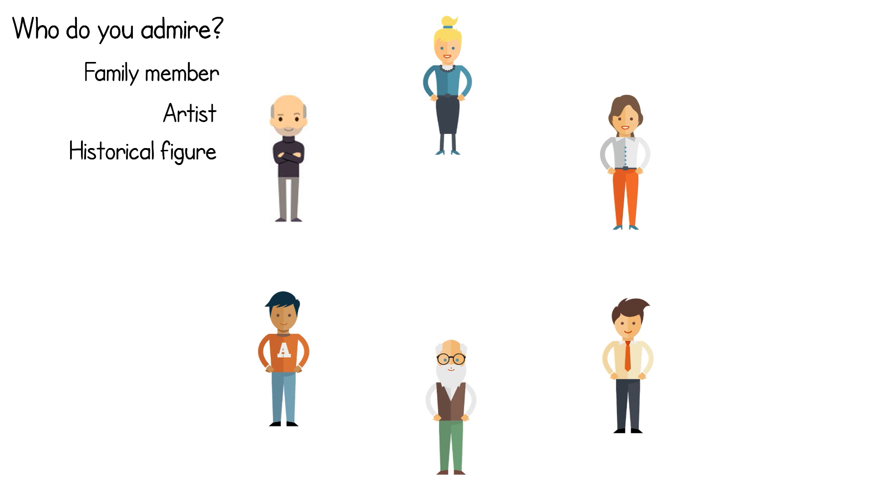
type("Friend")
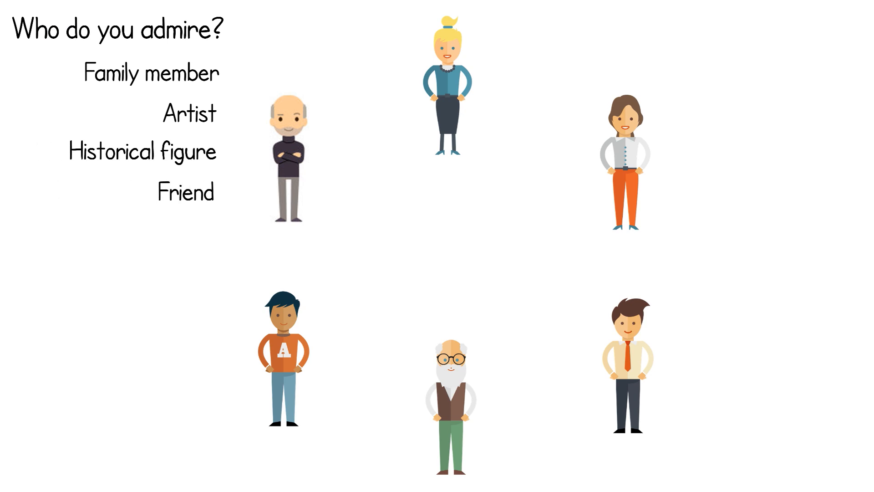